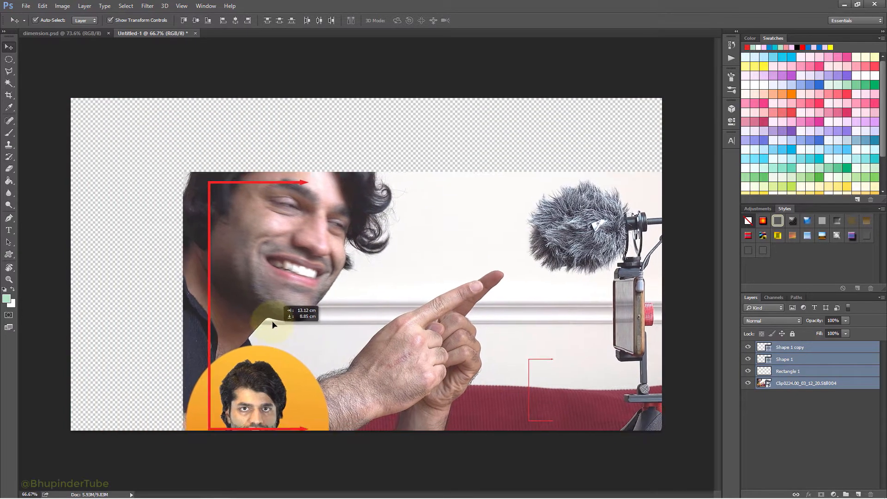
# Shift the composition across the canvas, then select only the Shape 1 copy arrow layer.
pyautogui.moveTo(275, 325); pyautogui.dragTo(164, 255)
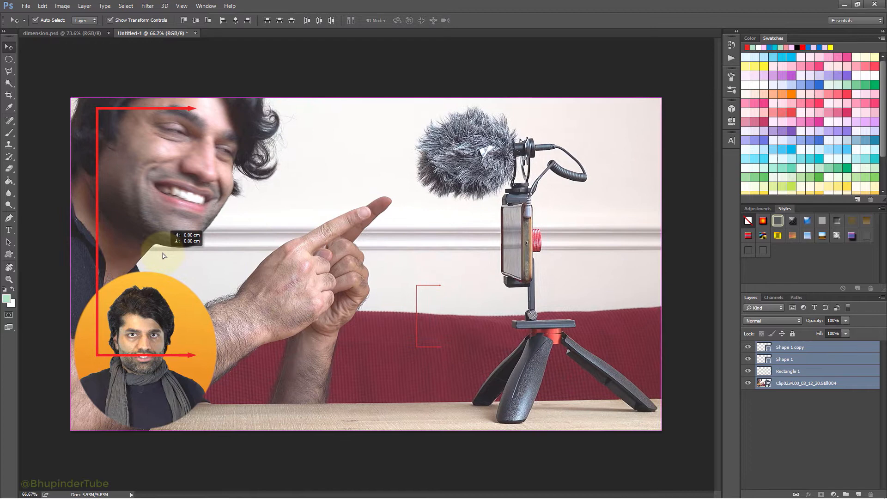
pyautogui.click(787, 371)
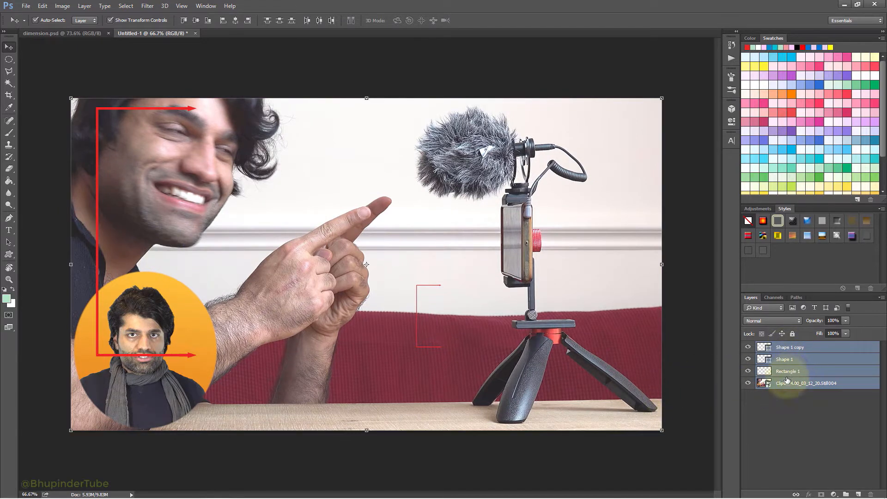
pyautogui.click(788, 371)
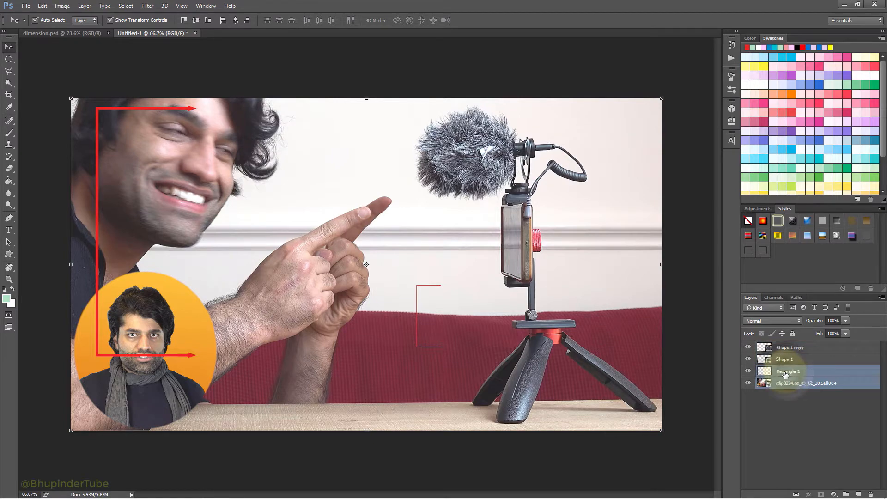
pyautogui.click(789, 347)
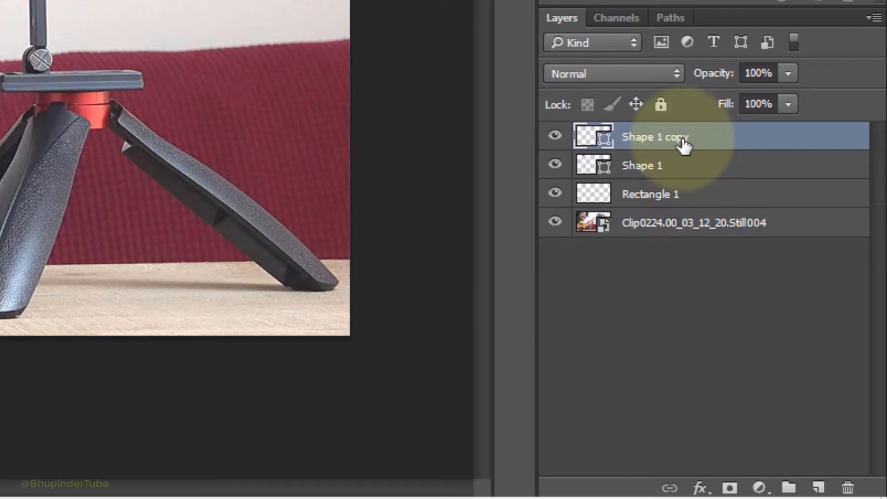
# Shift-select the layer range from Shape 1 copy down to Rectangle 1.
pyautogui.press('shift')
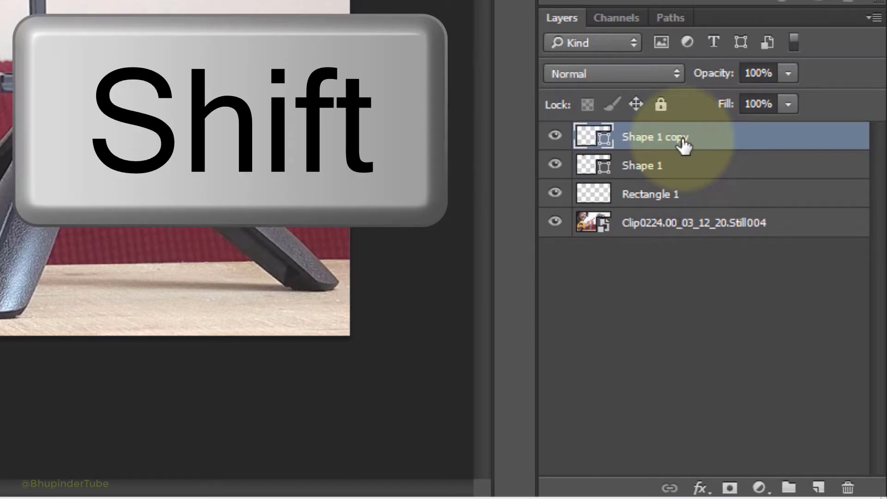
pyautogui.moveTo(660, 208)
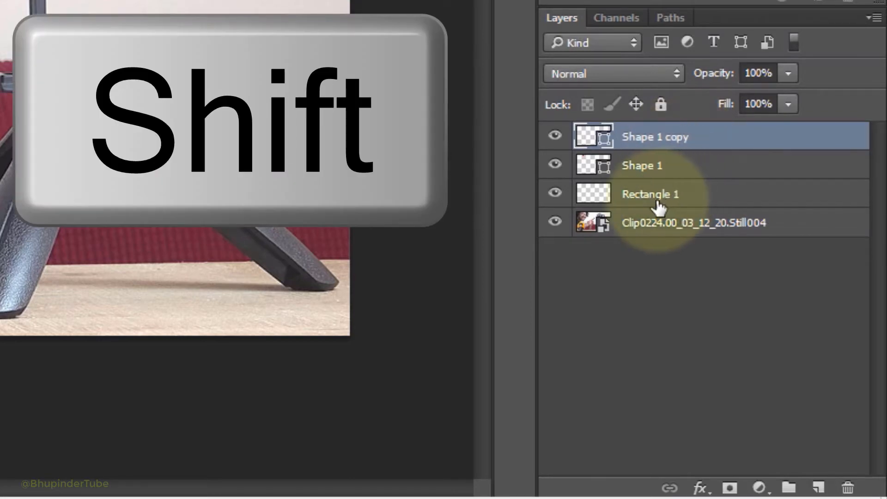
pyautogui.click(650, 194)
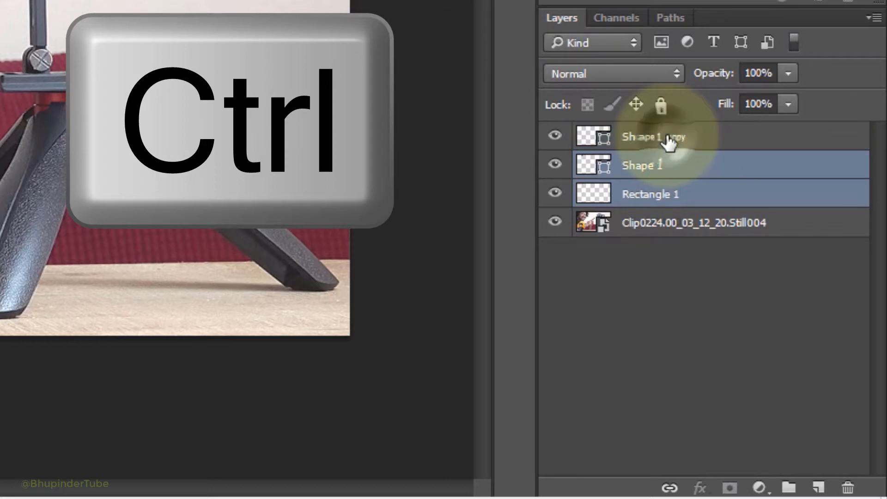
# Toggle Shape 1 out of the layer selection and back in.
pyautogui.click(651, 194)
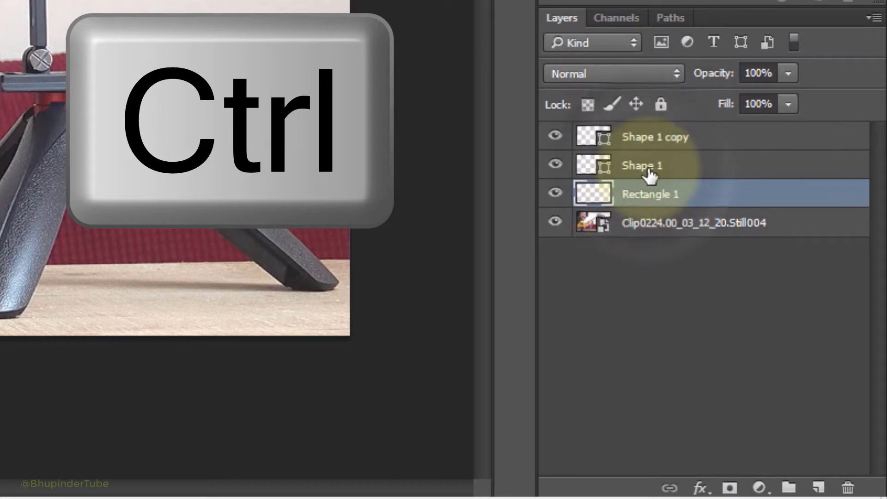
pyautogui.click(657, 137)
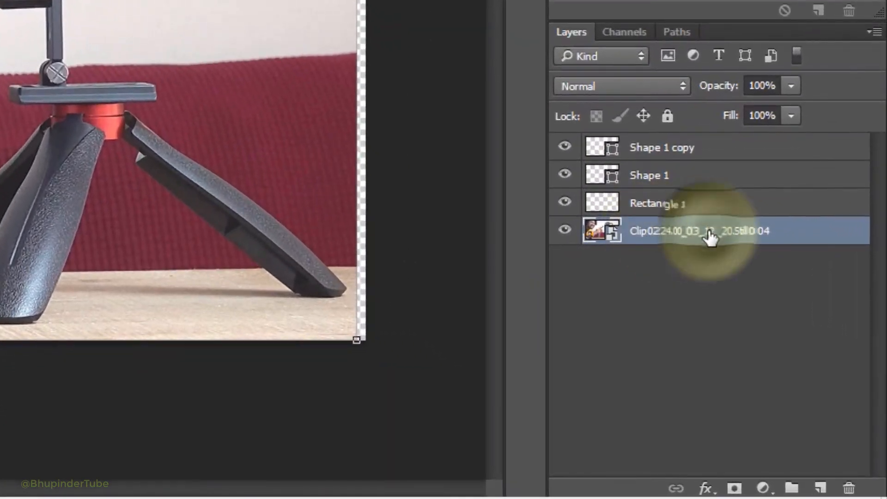
# Select the Clip0224 background photo layer for locking.
pyautogui.click(668, 116)
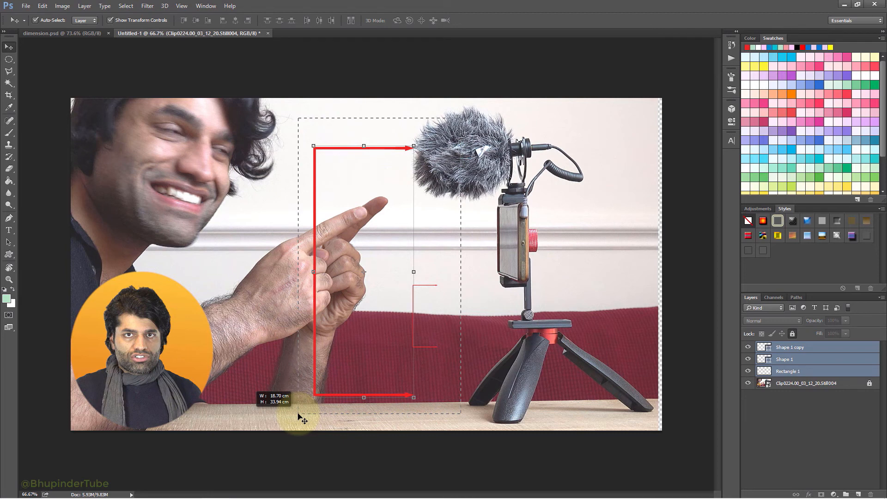
# Hold Ctrl to start moving the arrows and rectangle over the photo.
pyautogui.press('Ctrl')
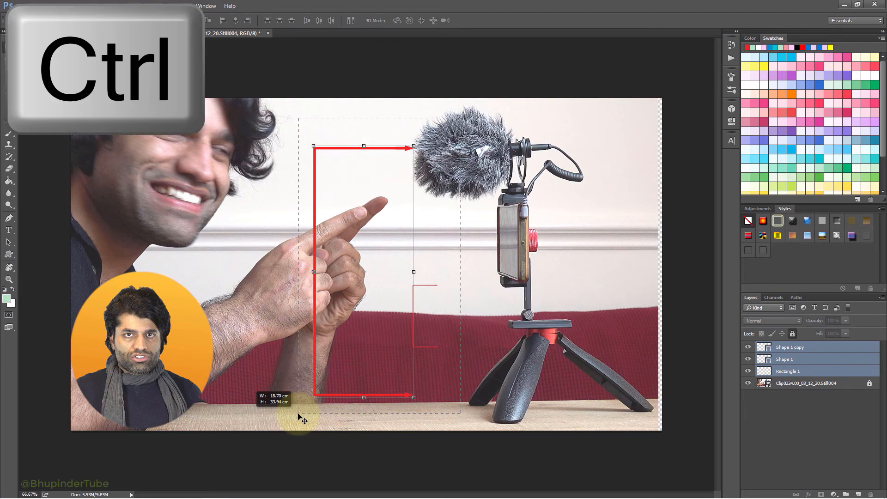